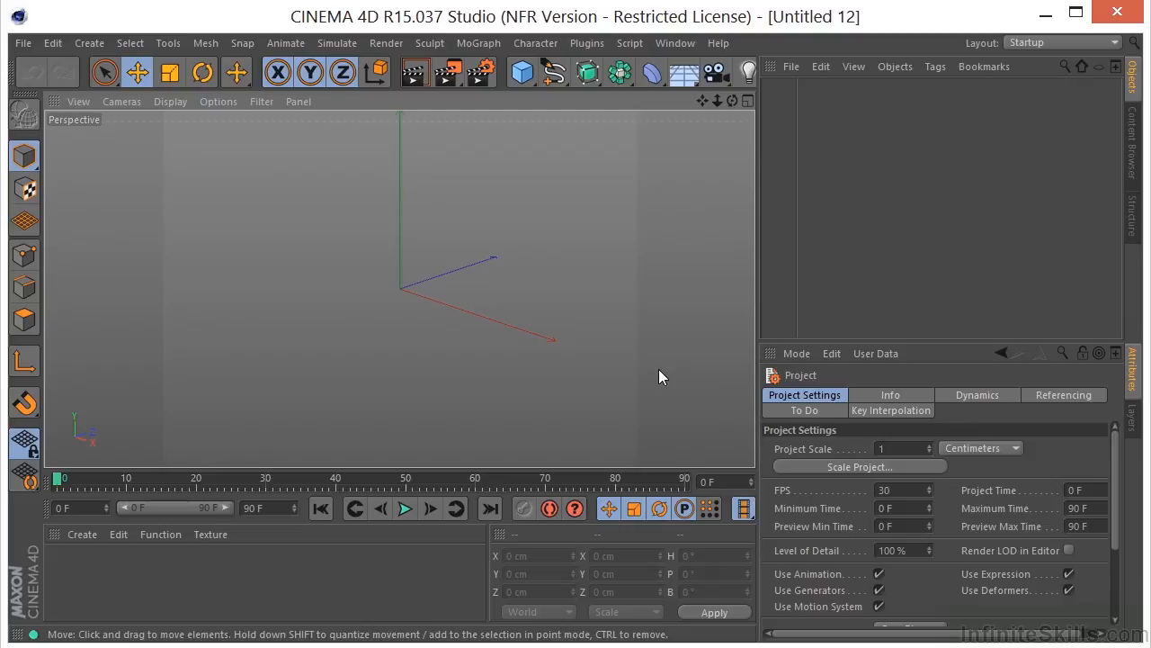
pyautogui.moveTo(706, 348)
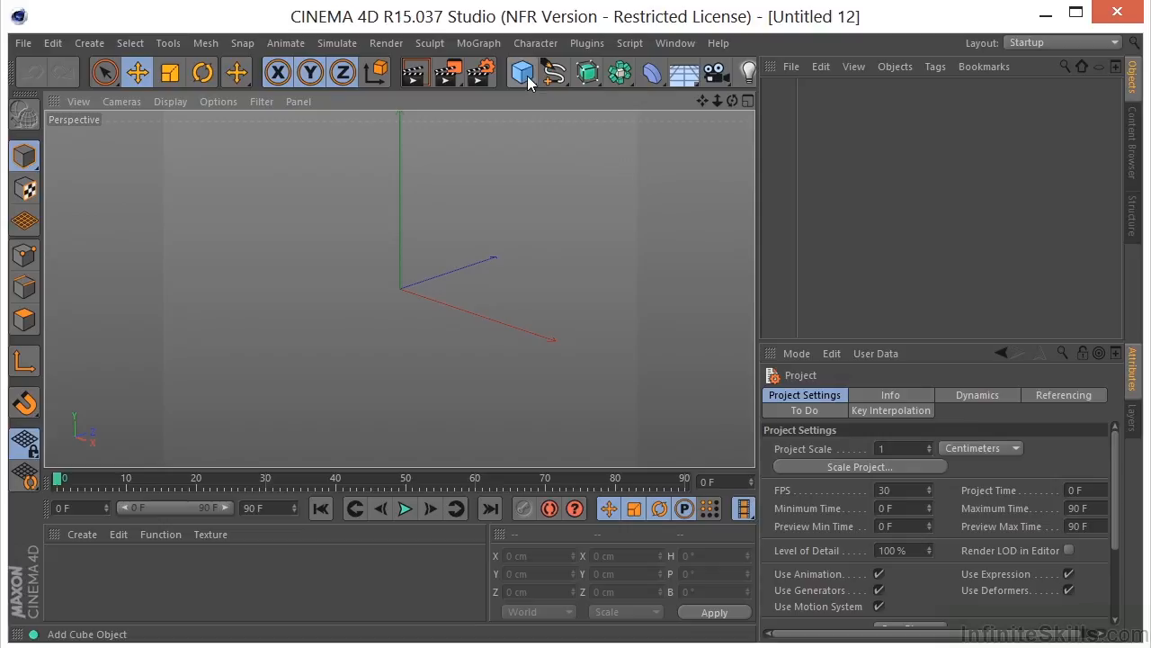
# - Add a cube, then drag its copy Cube.1 out to sit beside the original
pyautogui.click(522, 72)
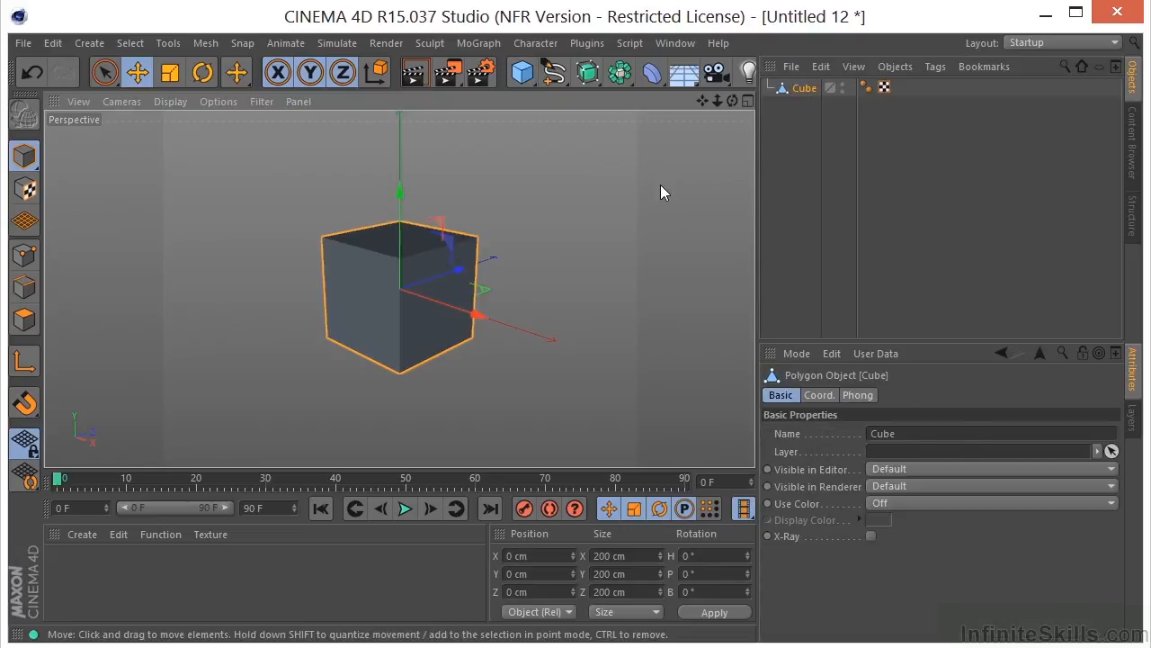
pyautogui.moveTo(802, 93)
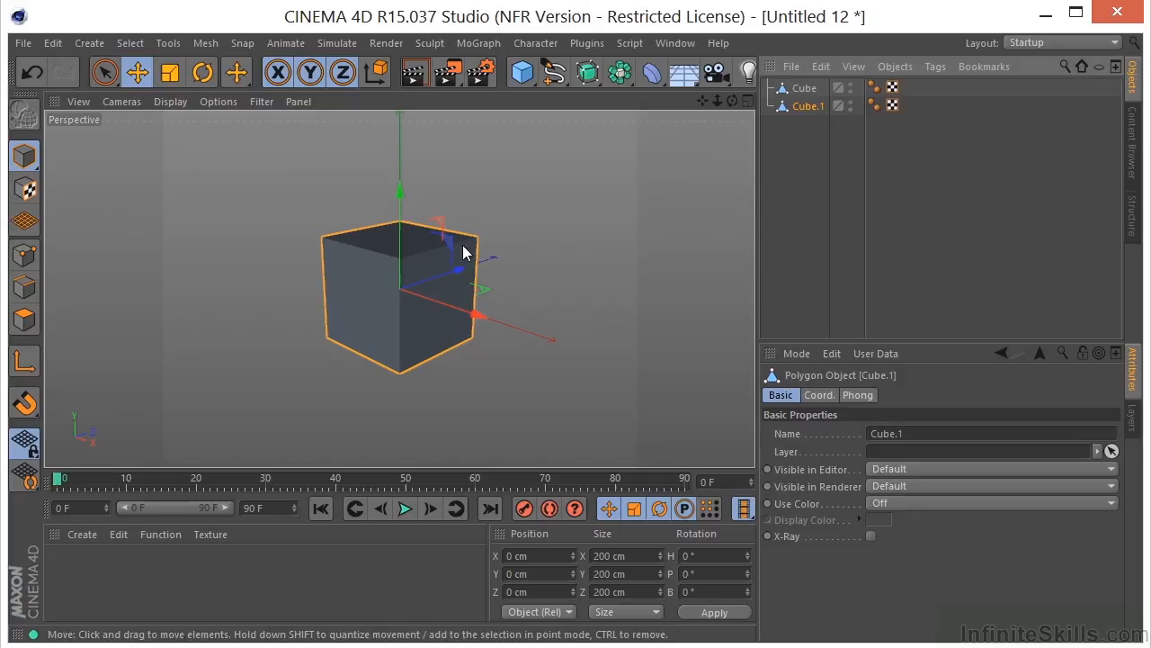
pyautogui.moveTo(450, 238); pyautogui.dragTo(491, 260)
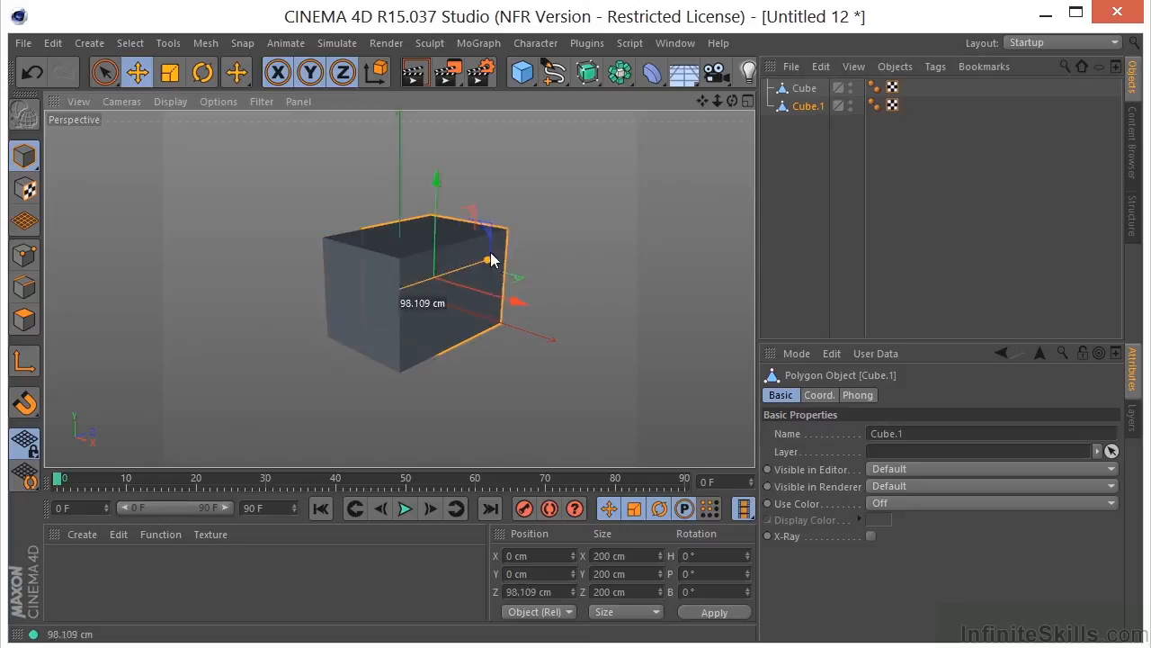
pyautogui.moveTo(490, 261); pyautogui.dragTo(684, 283)
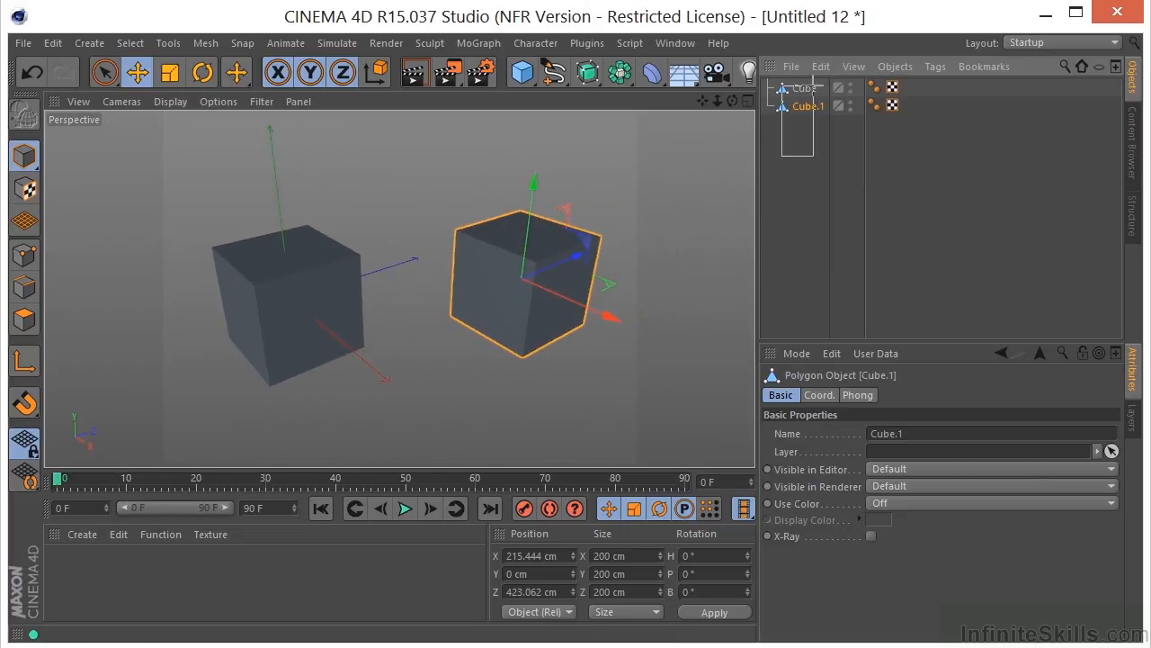
# - Select both cubes and apply Connect Objects + Delete to produce Cube.2
pyautogui.click(803, 87)
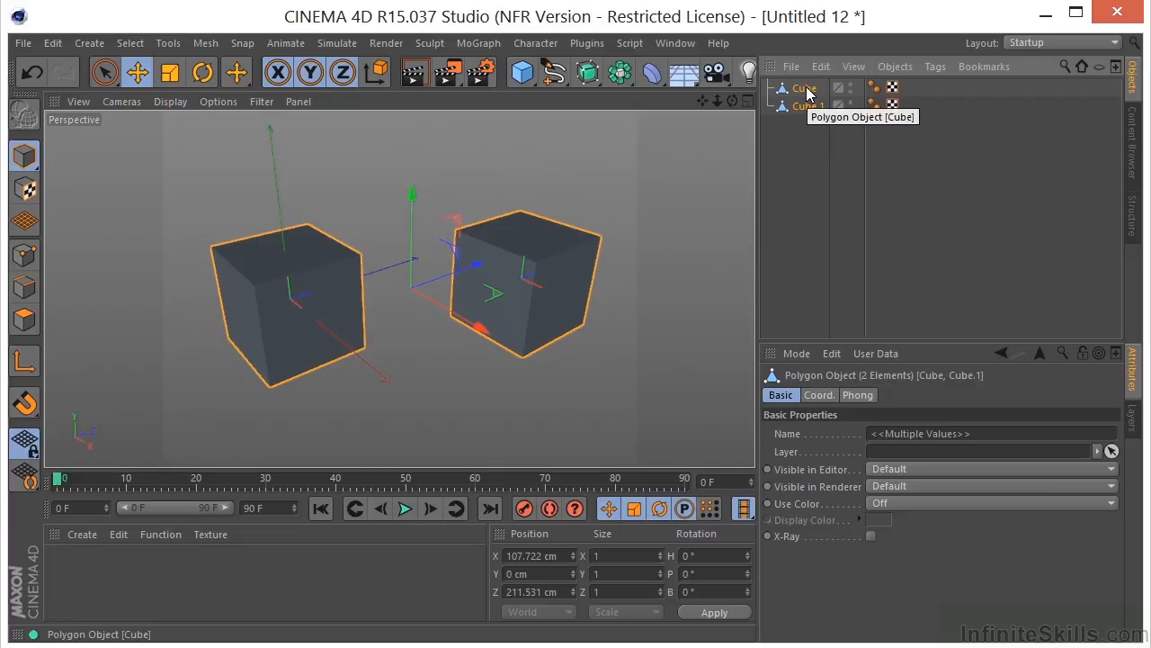
pyautogui.rightClick(803, 96)
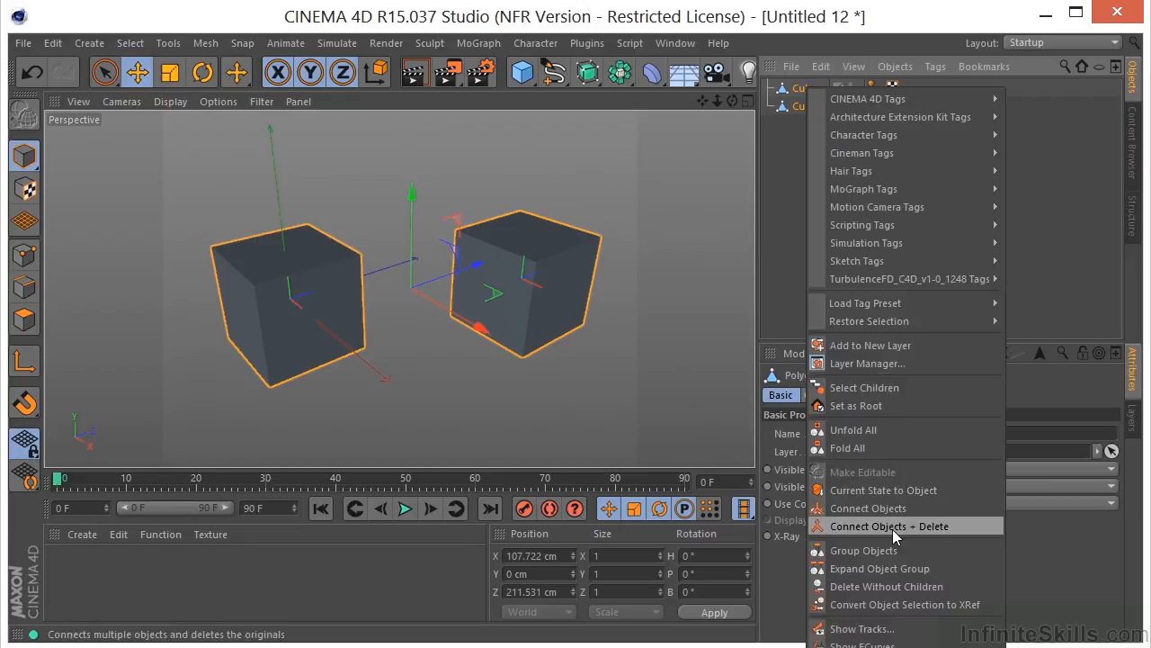
pyautogui.click(888, 525)
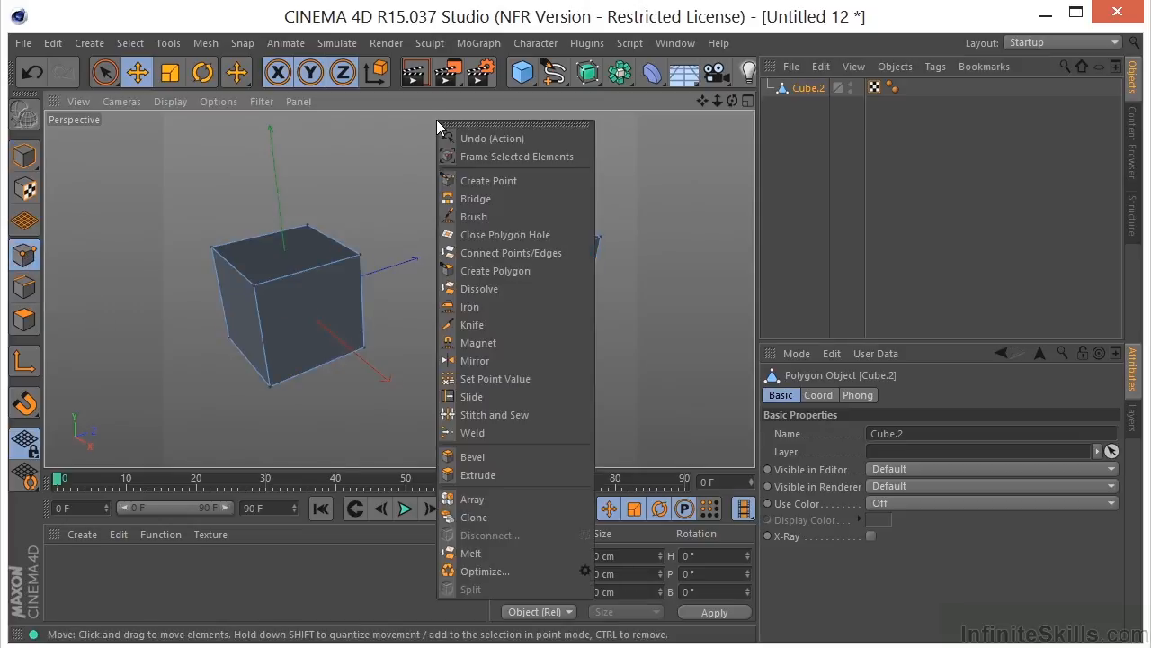
# - With the Bridge tool, drag between corner points to link the right and left cubes
pyautogui.click(476, 198)
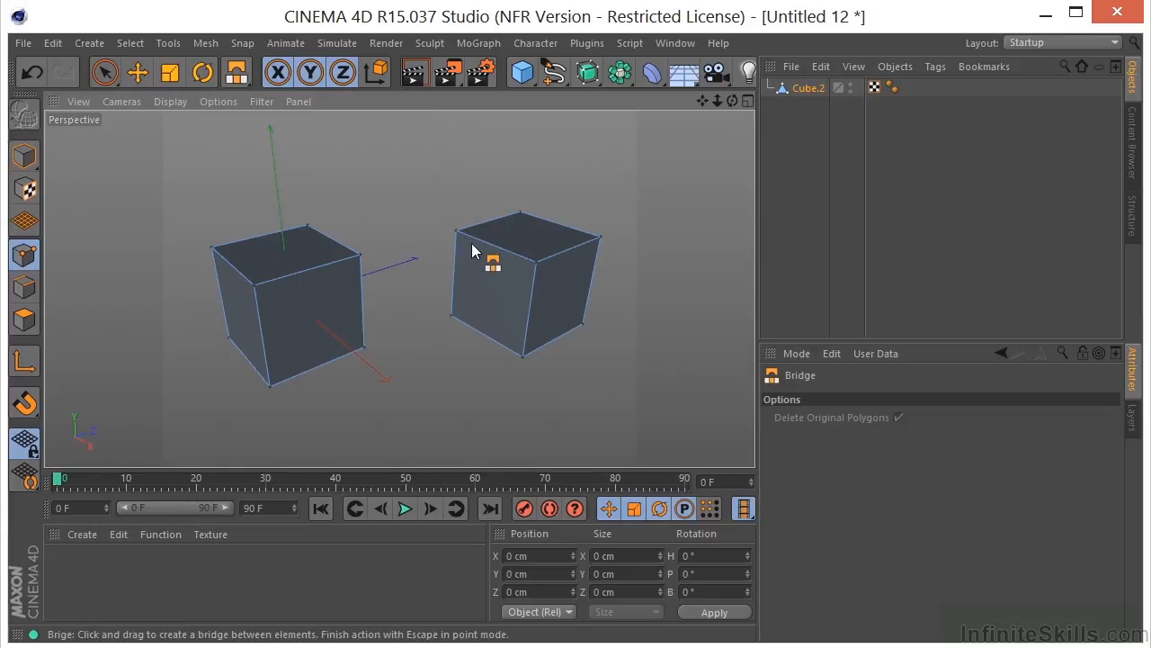
pyautogui.moveTo(461, 235)
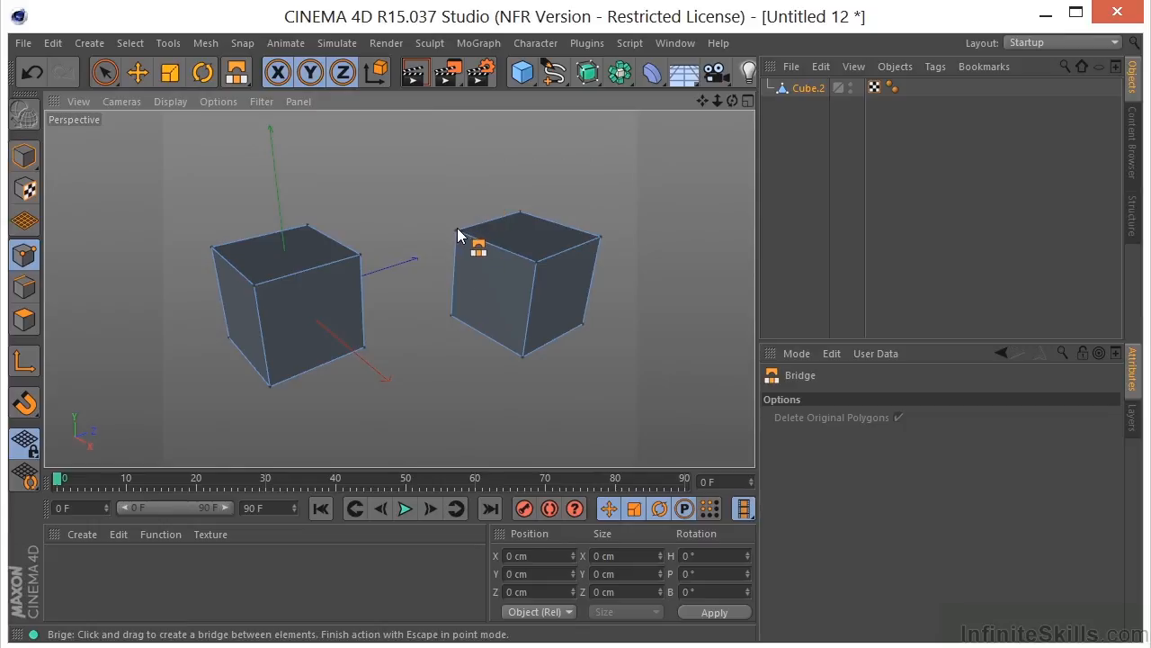
pyautogui.moveTo(459, 232); pyautogui.dragTo(365, 349)
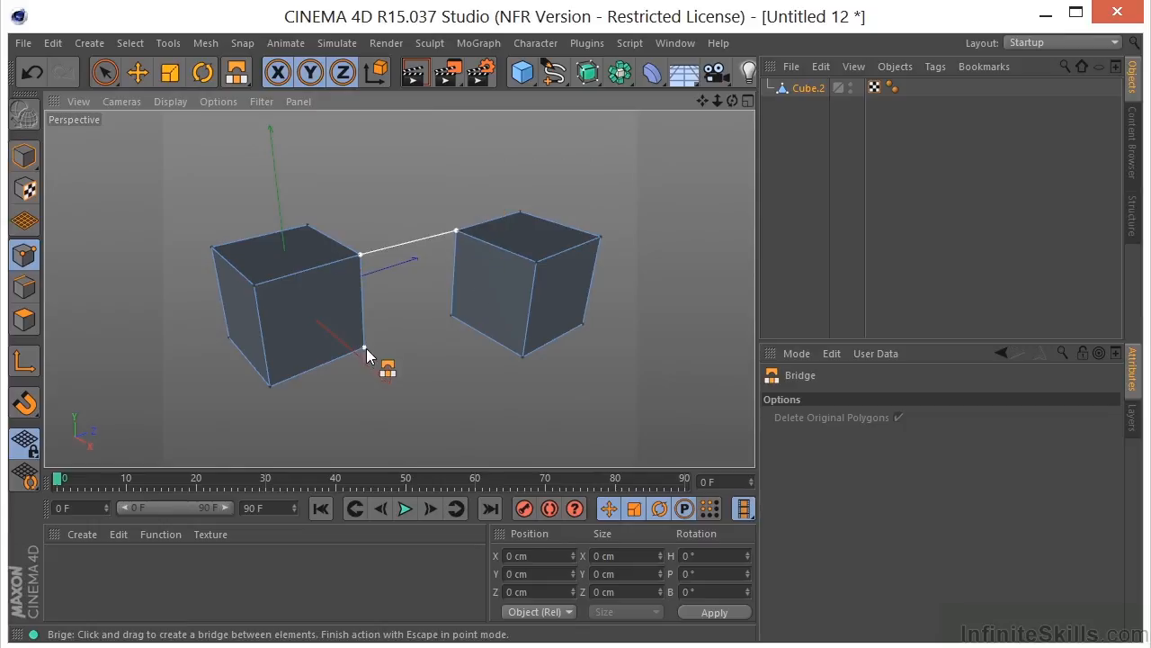
pyautogui.moveTo(367, 351); pyautogui.dragTo(455, 331)
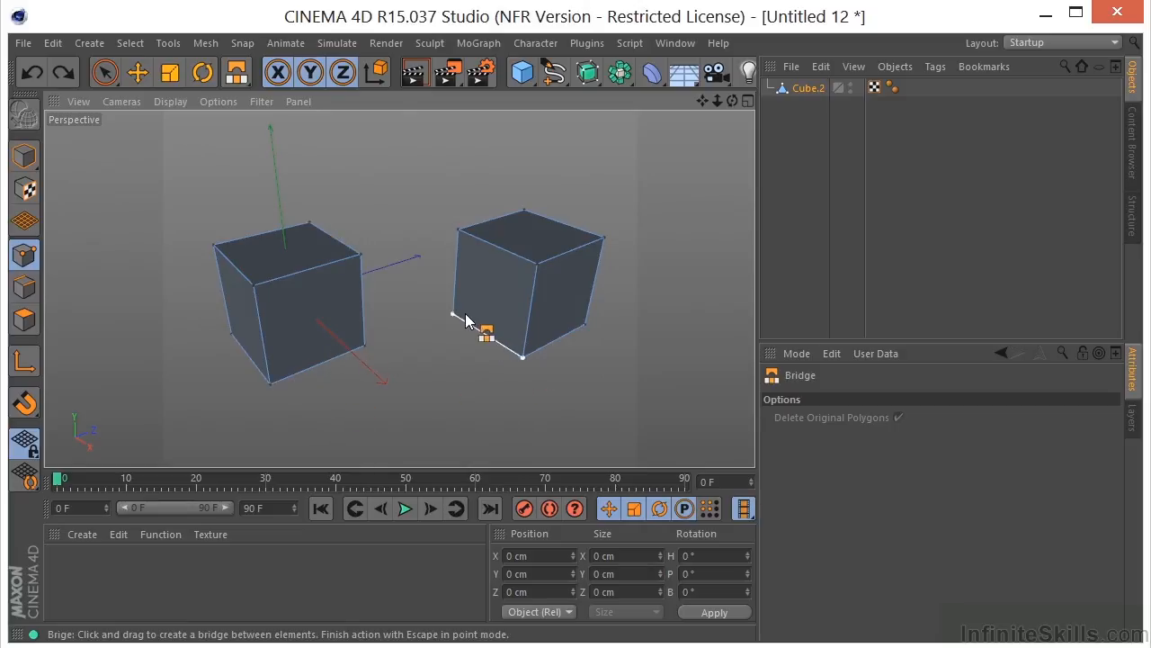
pyautogui.moveTo(467, 321); pyautogui.dragTo(242, 374)
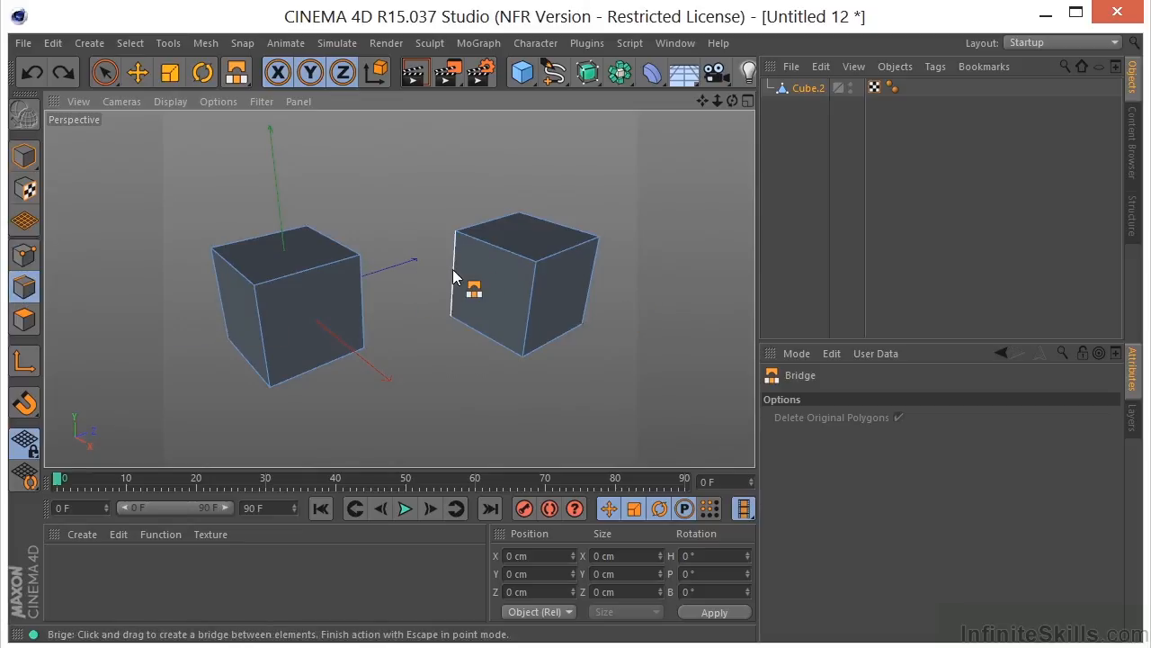
# - Drag the Bridge tool from right-cube edges to left-cube edges to build a connecting polygon
pyautogui.moveTo(474, 290); pyautogui.dragTo(413, 304)
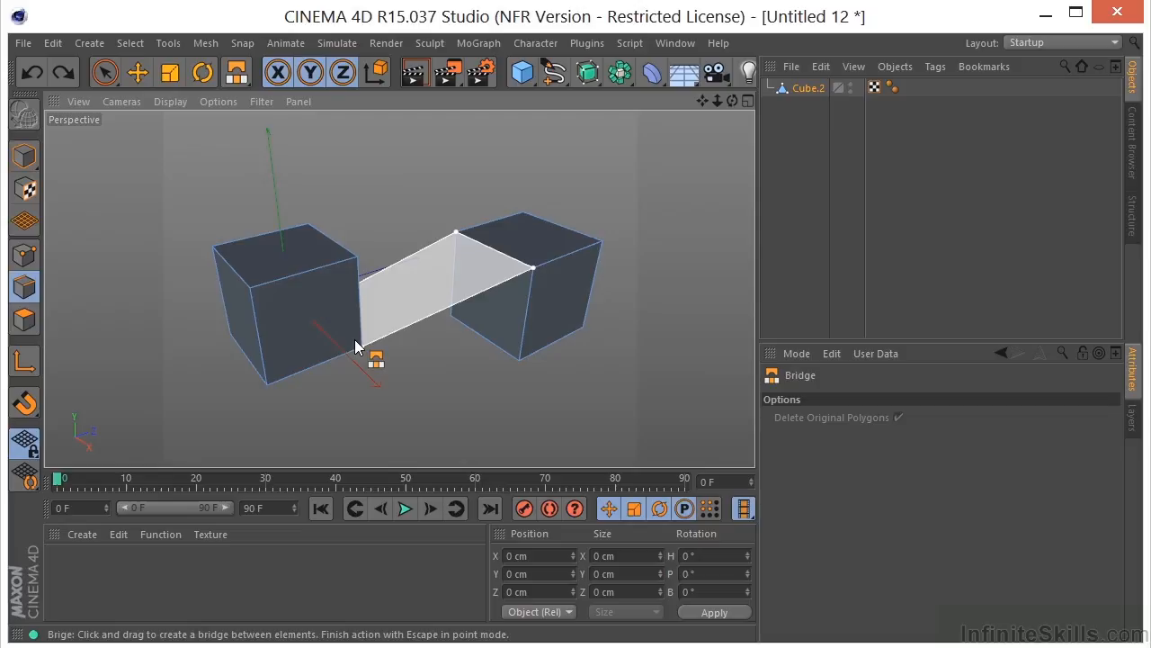
pyautogui.moveTo(358, 349); pyautogui.dragTo(358, 313)
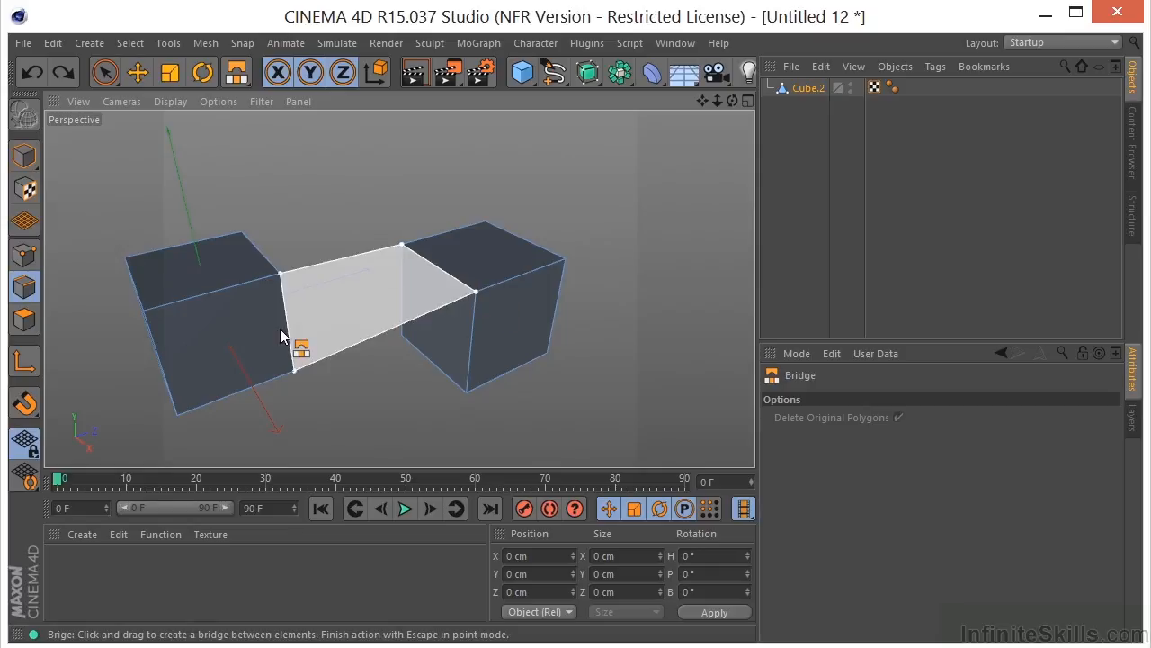
pyautogui.moveTo(301, 346); pyautogui.dragTo(488, 299)
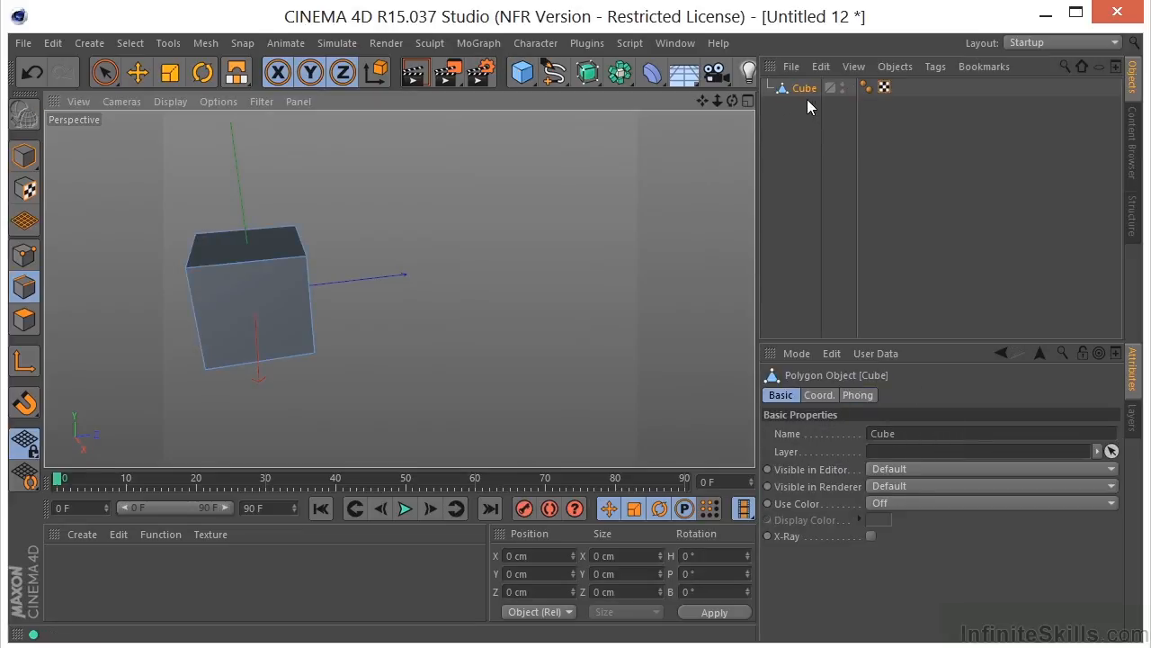
pyautogui.moveTo(804, 87)
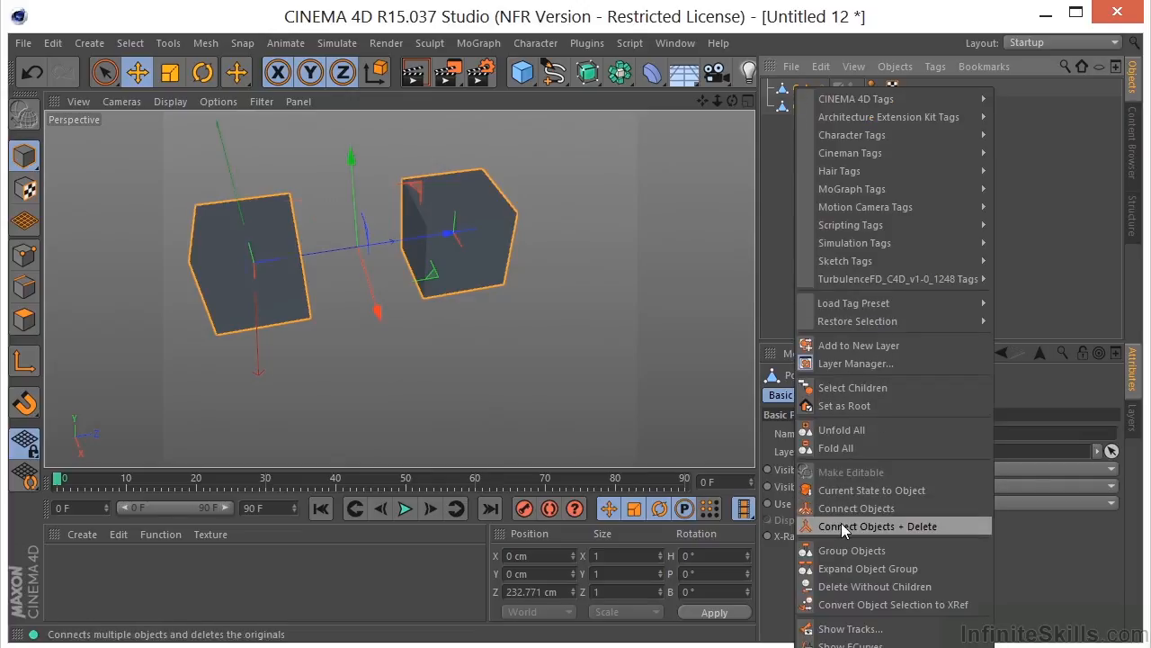
# - Apply Connect Objects + Delete, orbit the view, and start bridging the selected facing polygons
pyautogui.click(877, 526)
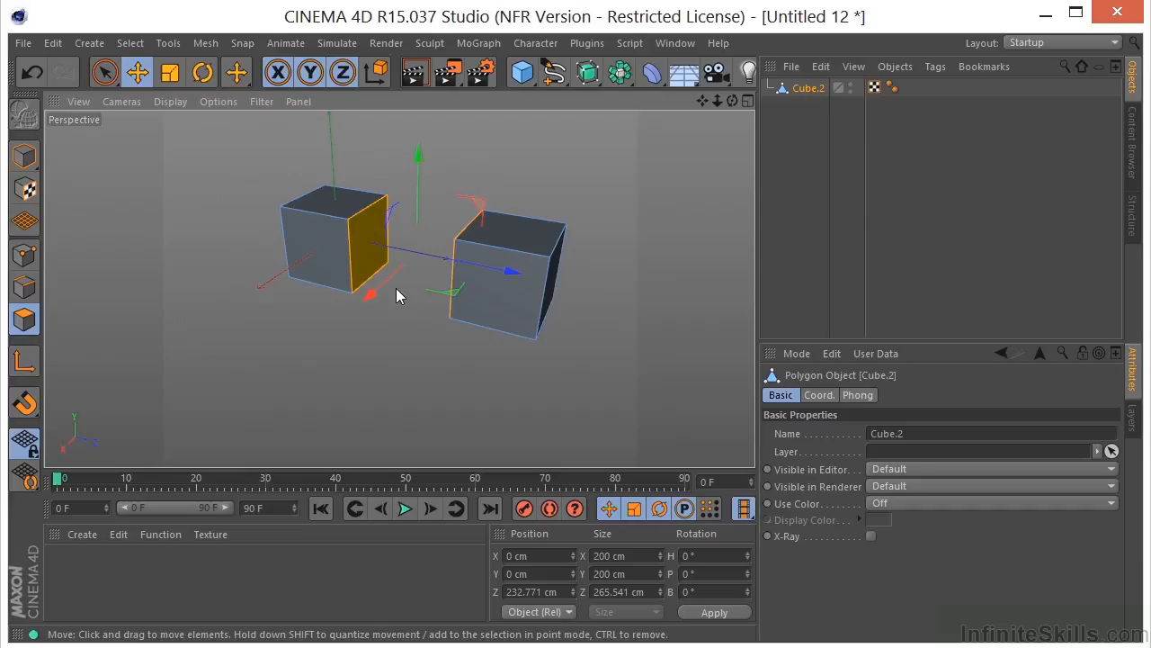
pyautogui.moveTo(400, 295); pyautogui.dragTo(538, 182)
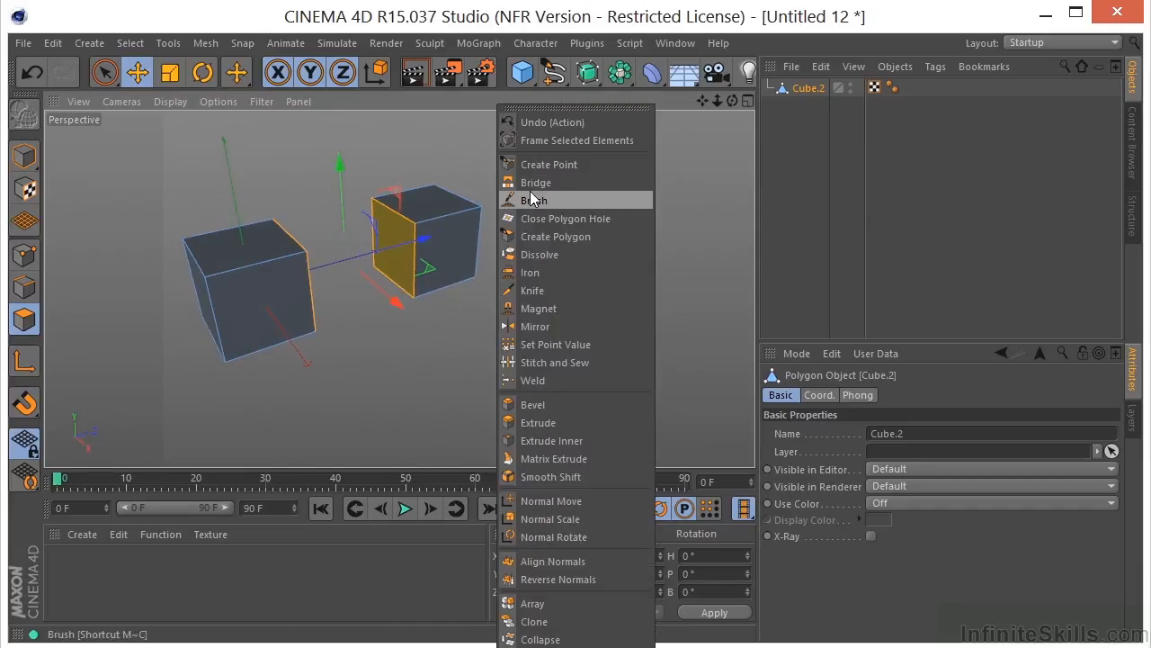
pyautogui.click(535, 183)
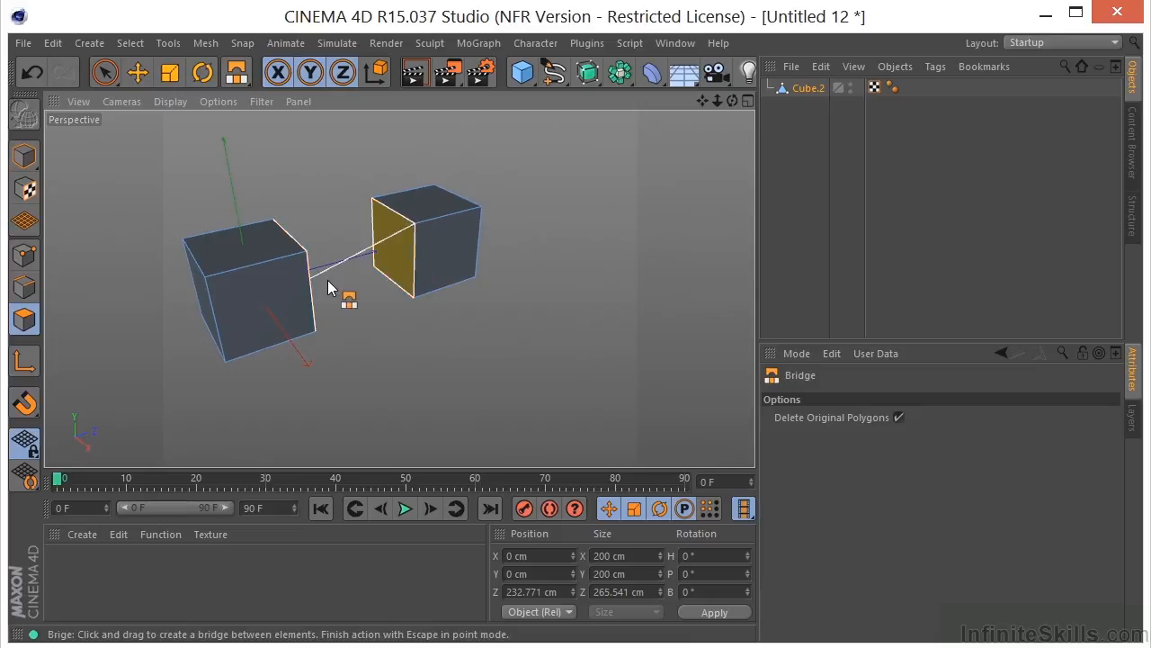